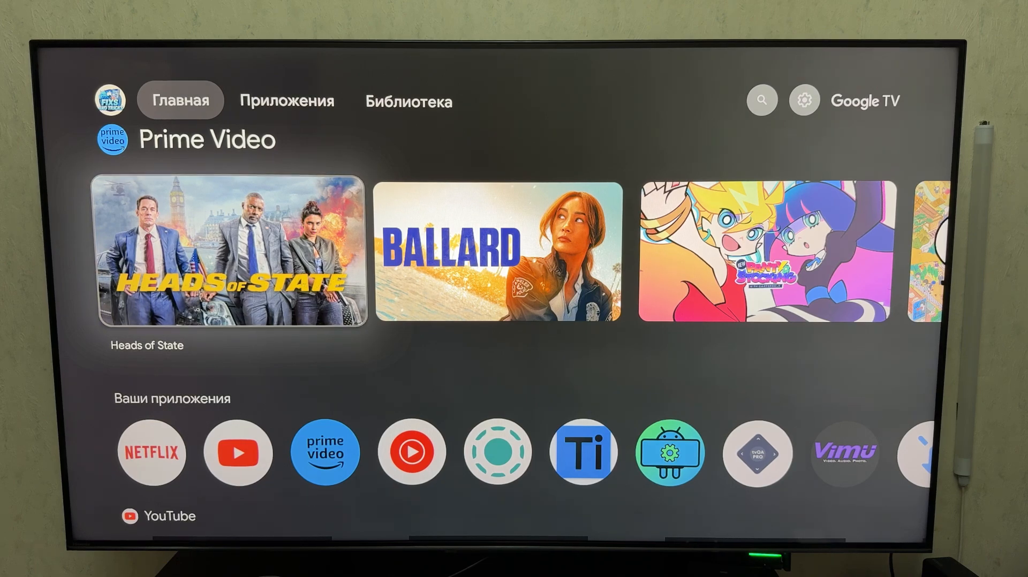
# Open the games and apps search from the Google TV home screen.
pyautogui.click(761, 100)
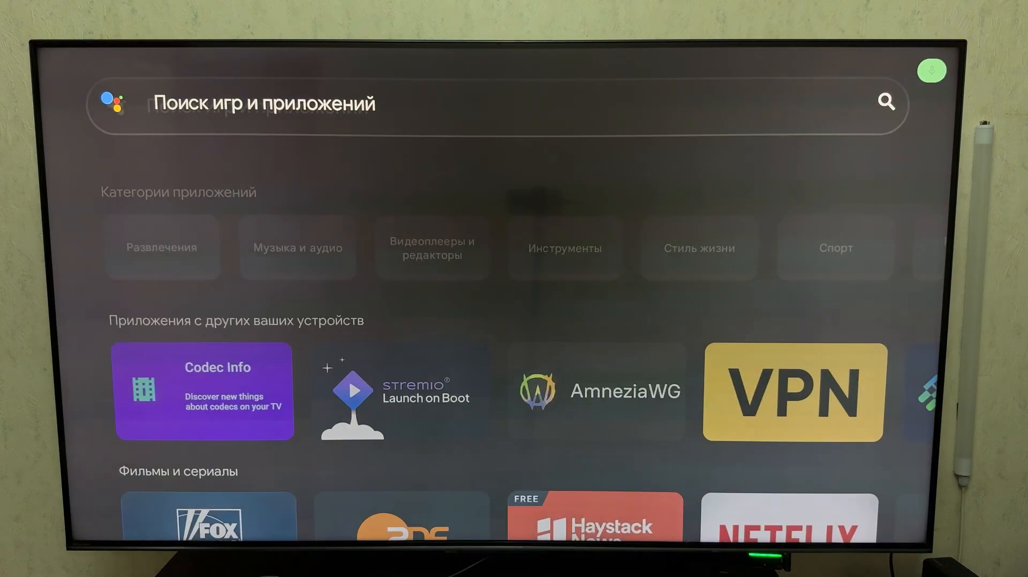
# Search 'Project TB' and install Projectivy Launcher from its store page.
pyautogui.write('Project TB')
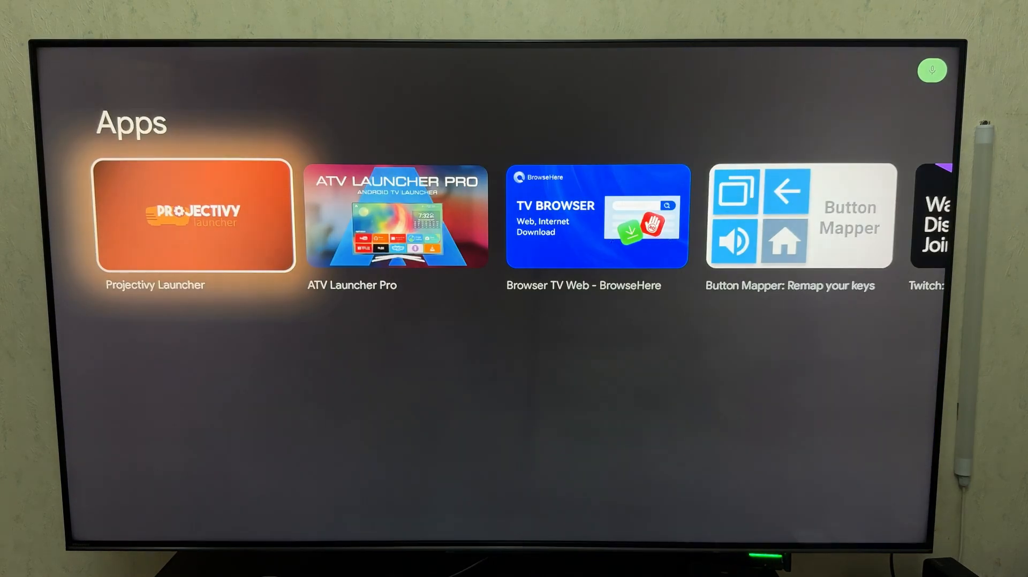
pyautogui.click(193, 216)
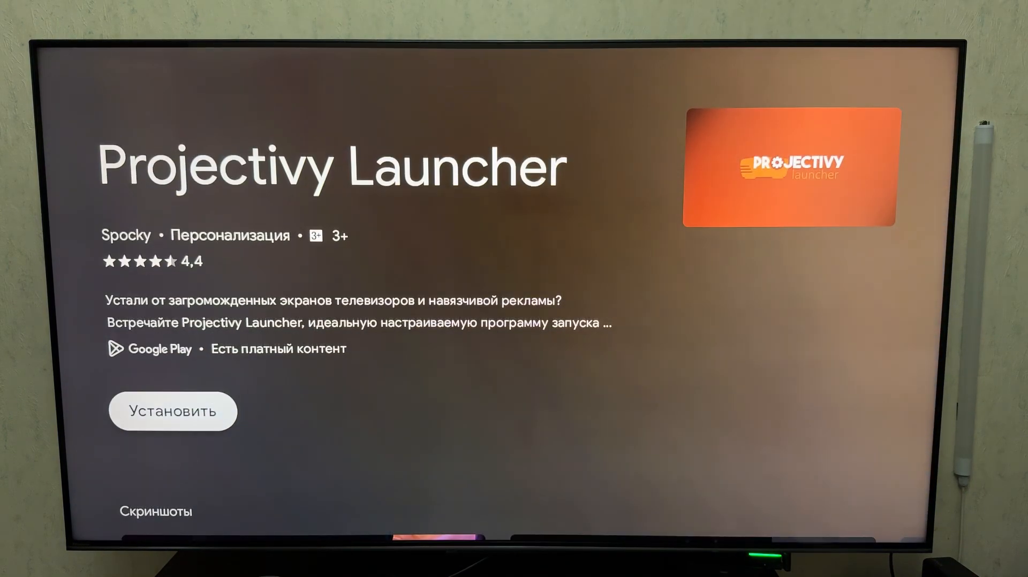
pyautogui.click(173, 411)
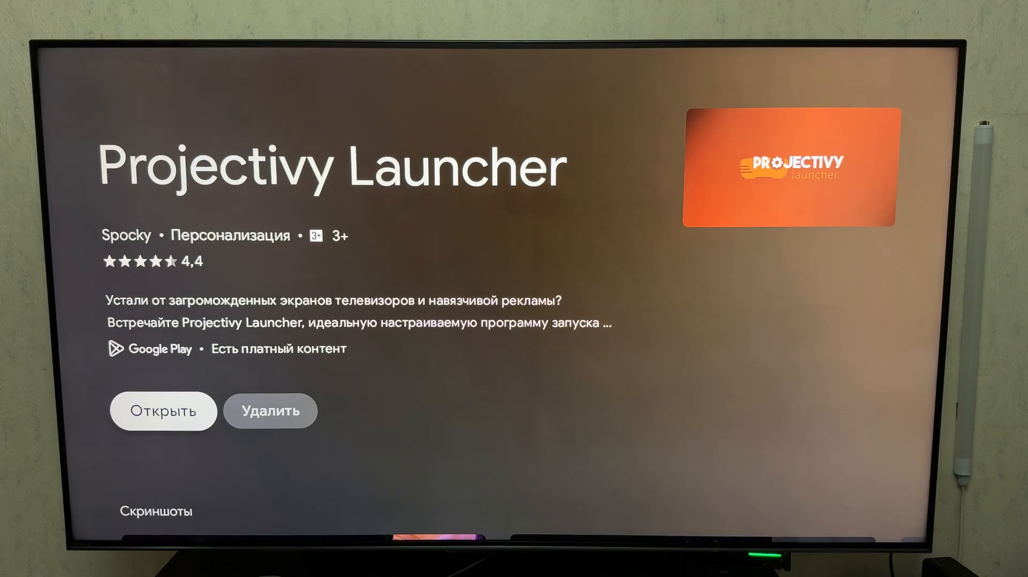
# Open Projectivy Launcher and advance through three welcome slides to the permission request.
pyautogui.click(163, 412)
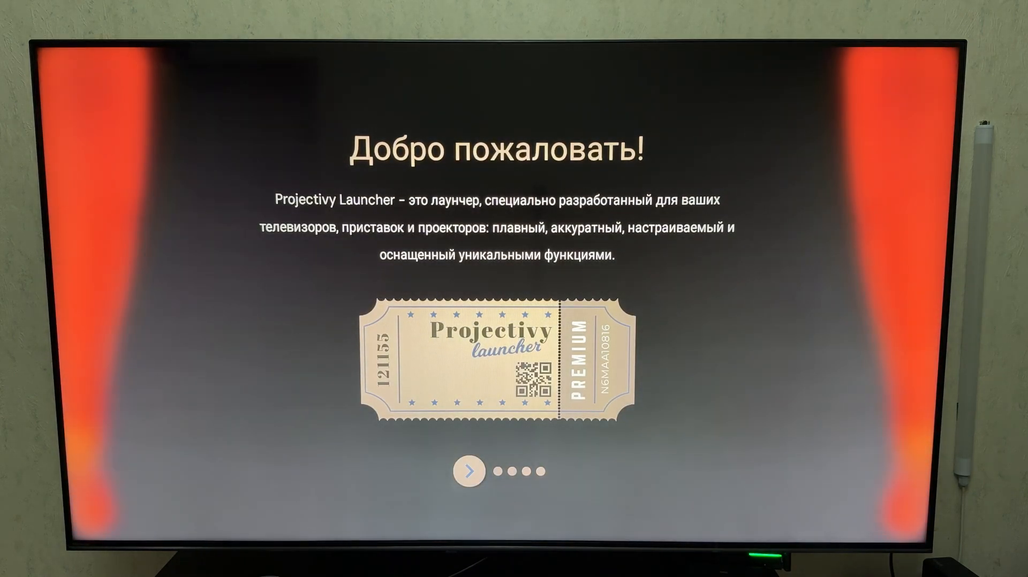
pyautogui.click(469, 471)
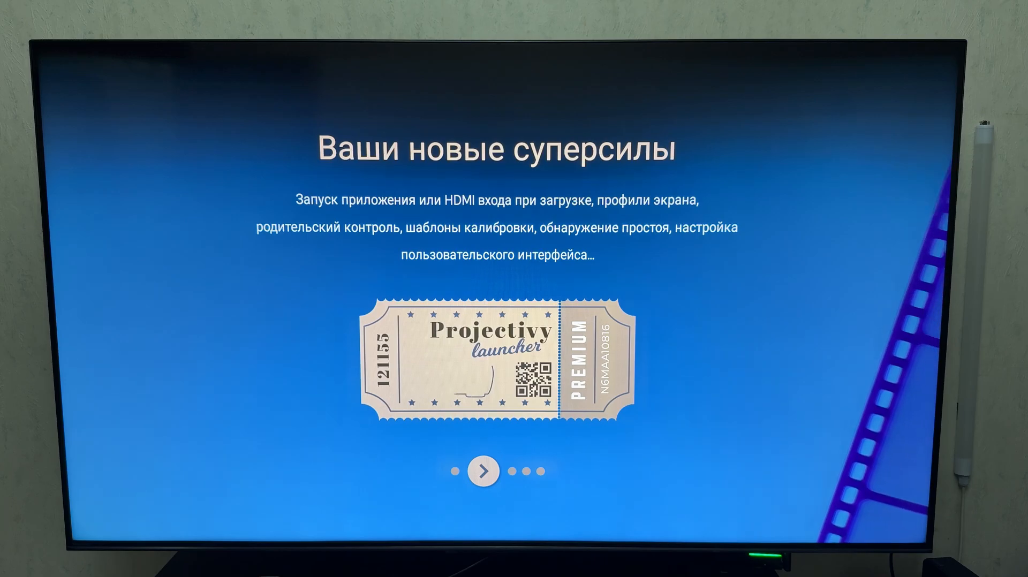
pyautogui.click(481, 471)
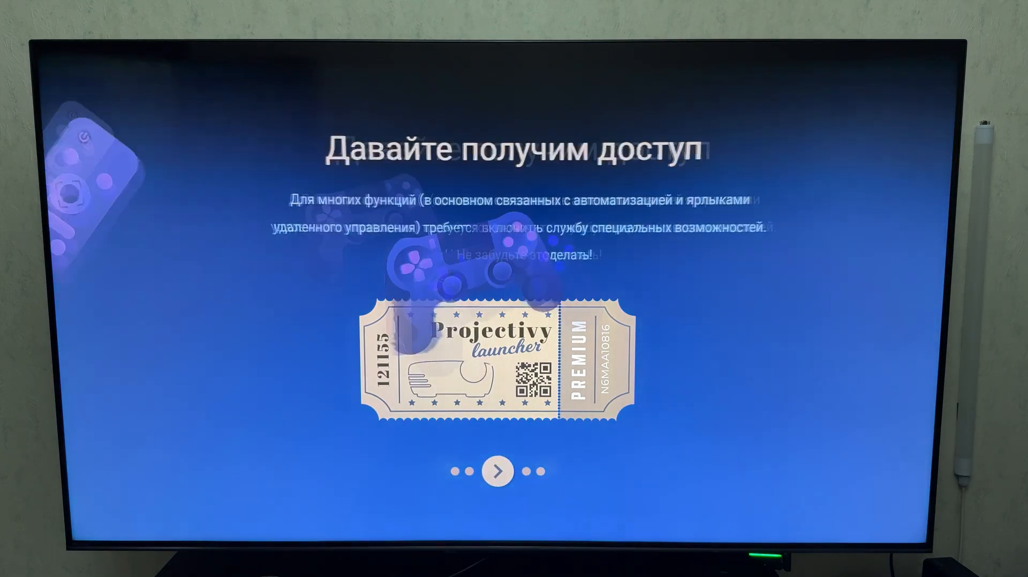
pyautogui.click(497, 471)
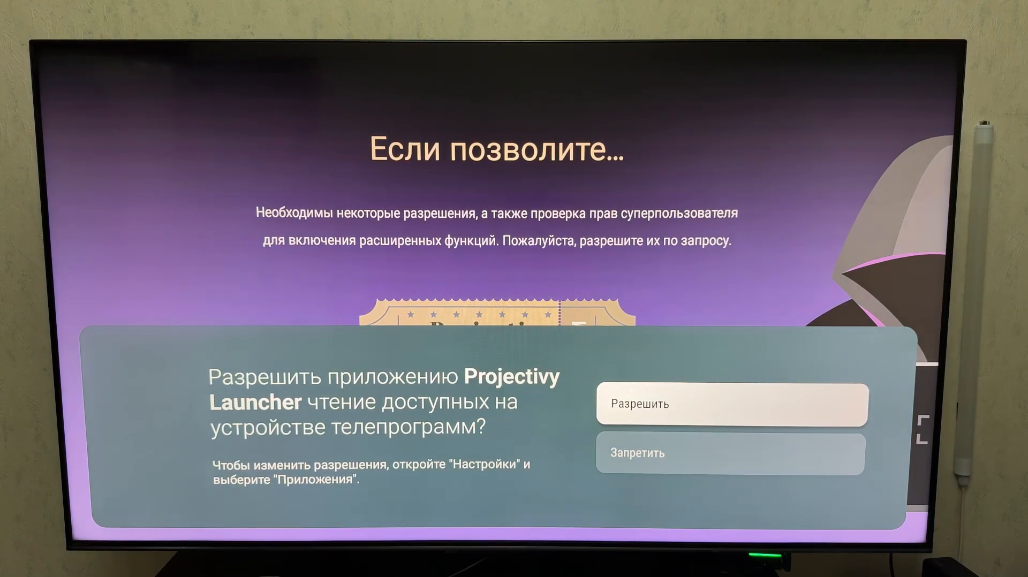
# Allow reading TV programmes, enable Projectivy Launcher notification access, and return to setup.
pyautogui.click(728, 403)
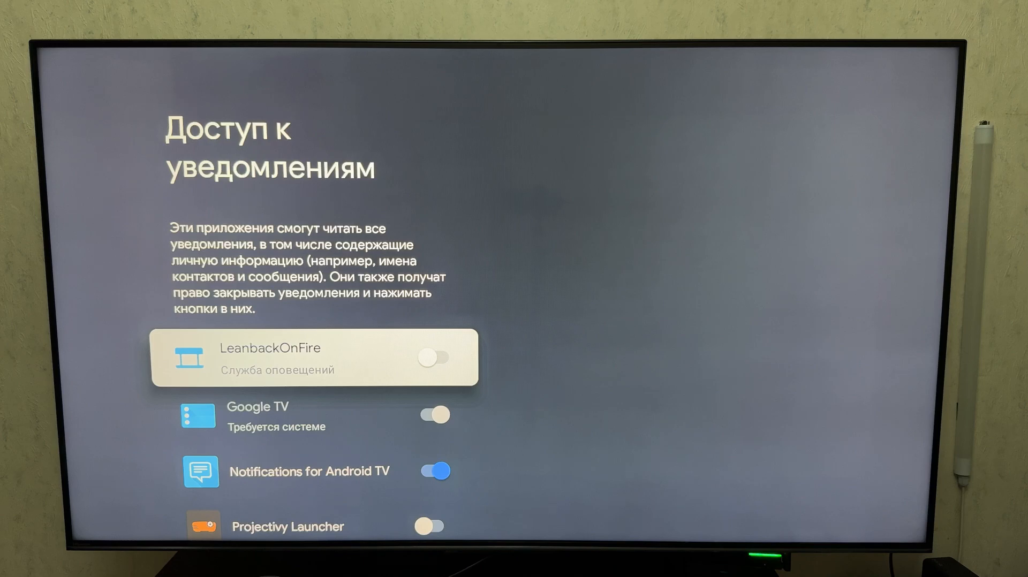
pyautogui.scroll(-3)
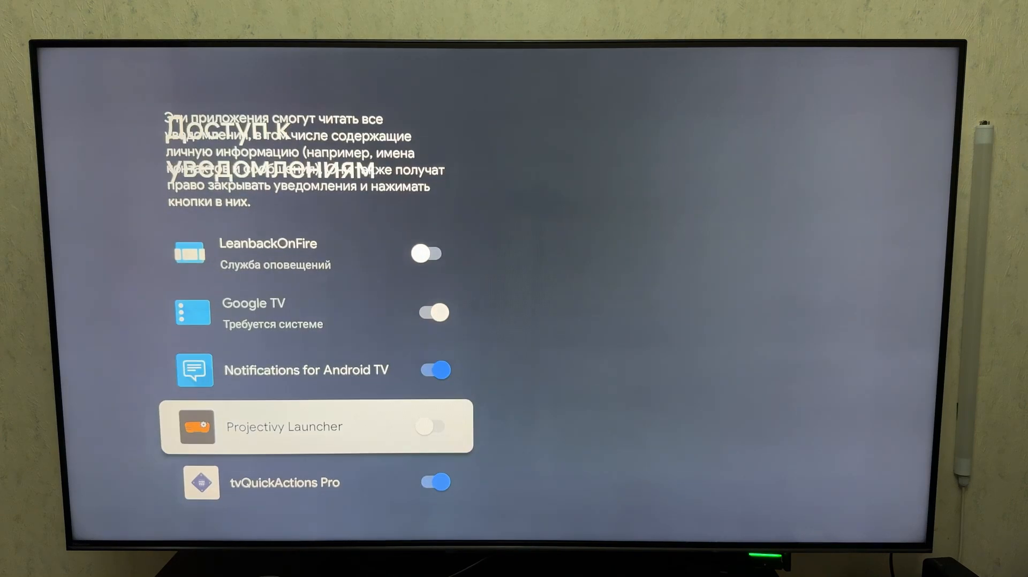
pyautogui.click(432, 426)
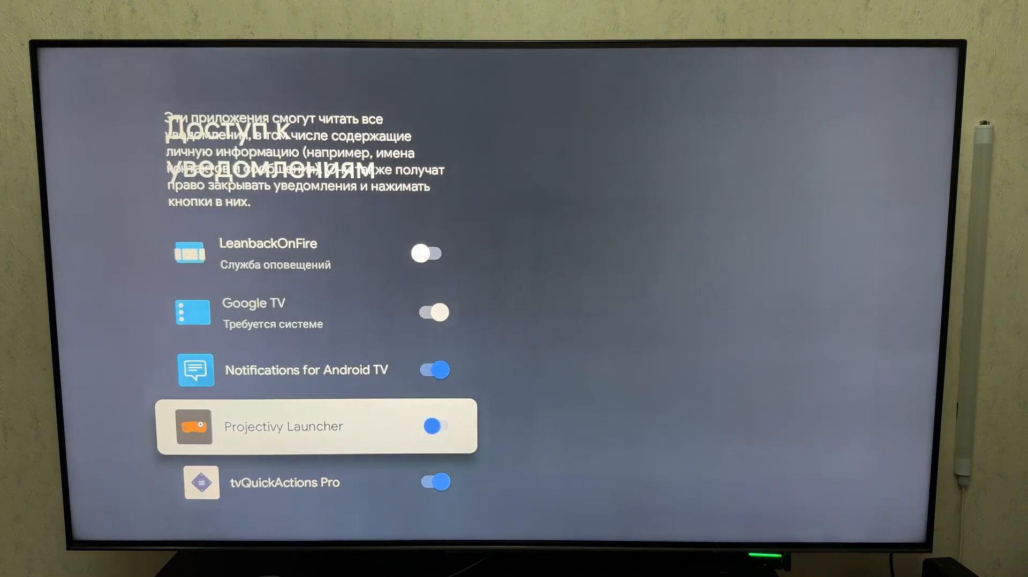
pyautogui.click(435, 425)
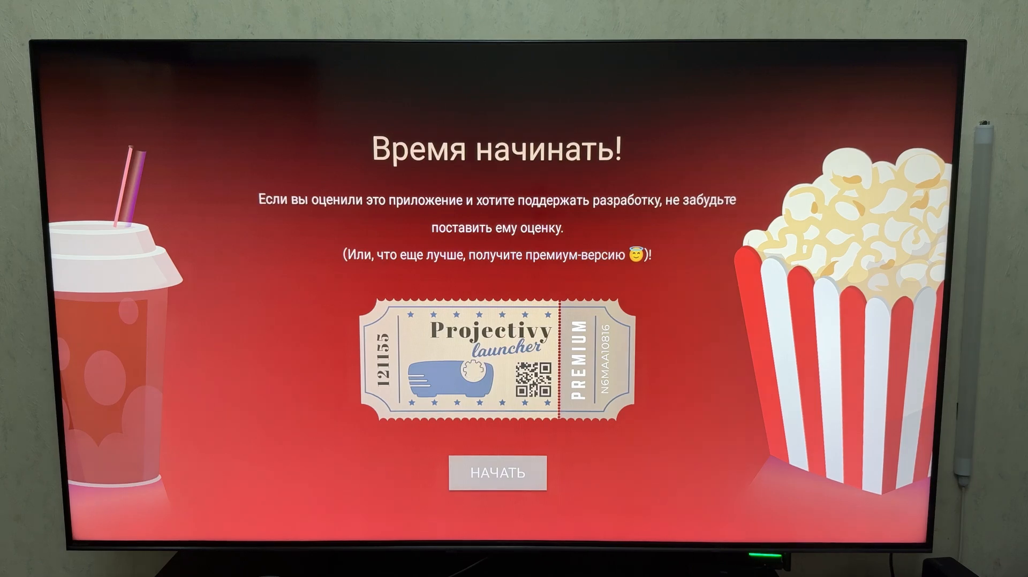
# Start the launcher with НАЧАТЬ and open Android settings to the accessibility service page.
pyautogui.click(497, 473)
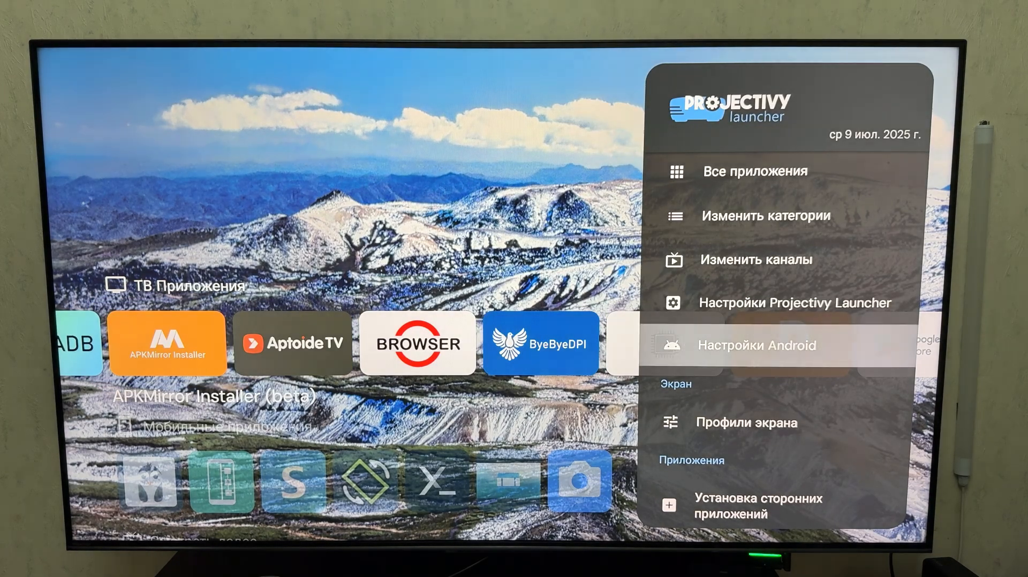
pyautogui.click(757, 345)
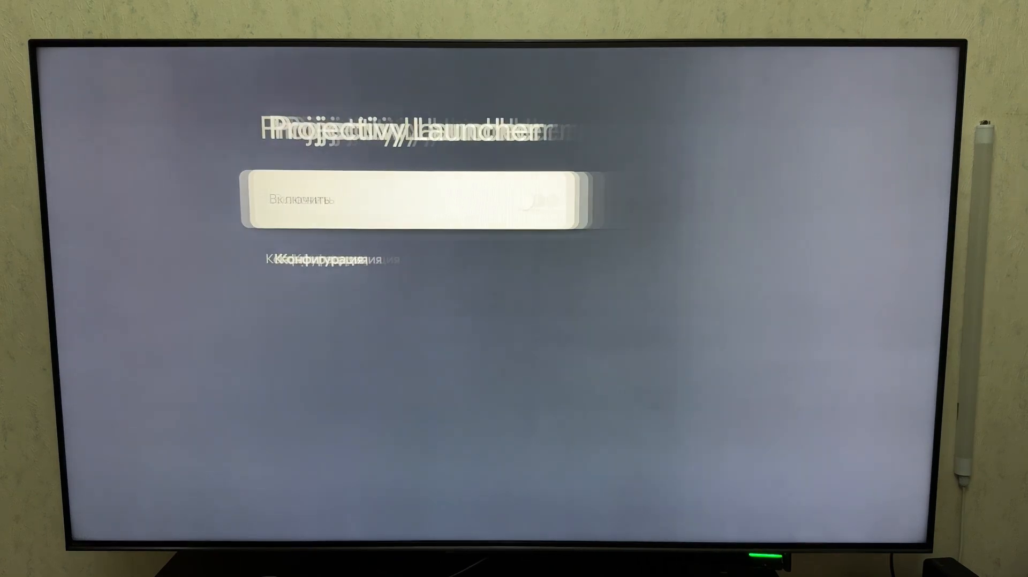
# Switch on the Projectivy Launcher accessibility service and confirm the prompt.
pyautogui.click(410, 201)
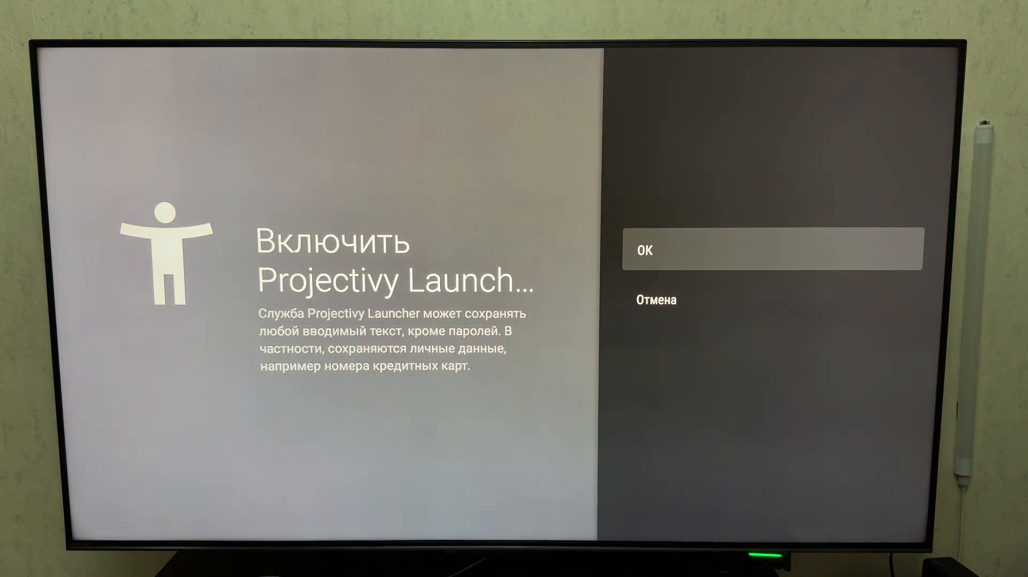
pyautogui.click(775, 250)
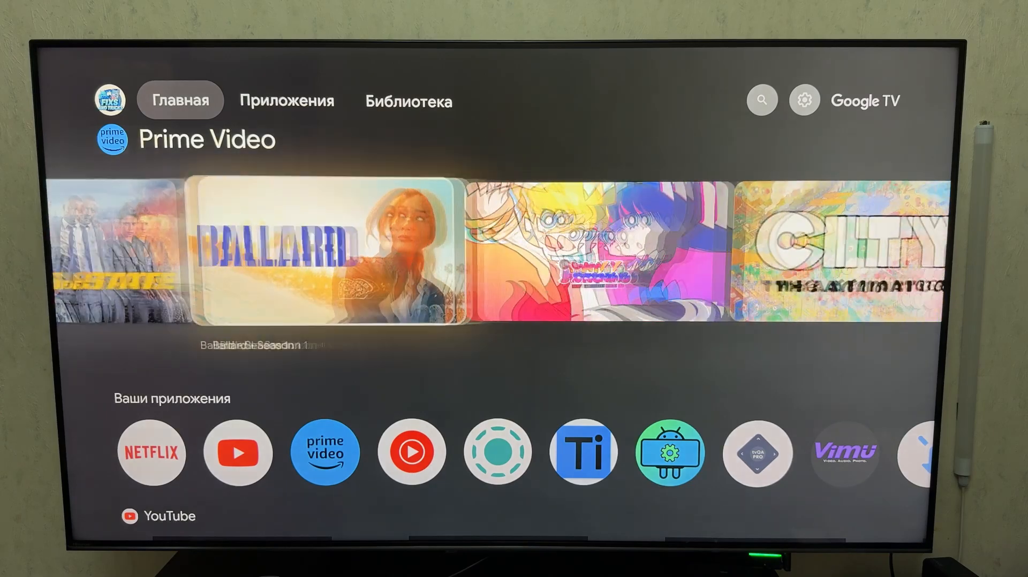
# In the Apps tab, search for 'Project TV Launcher'.
pyautogui.click(286, 100)
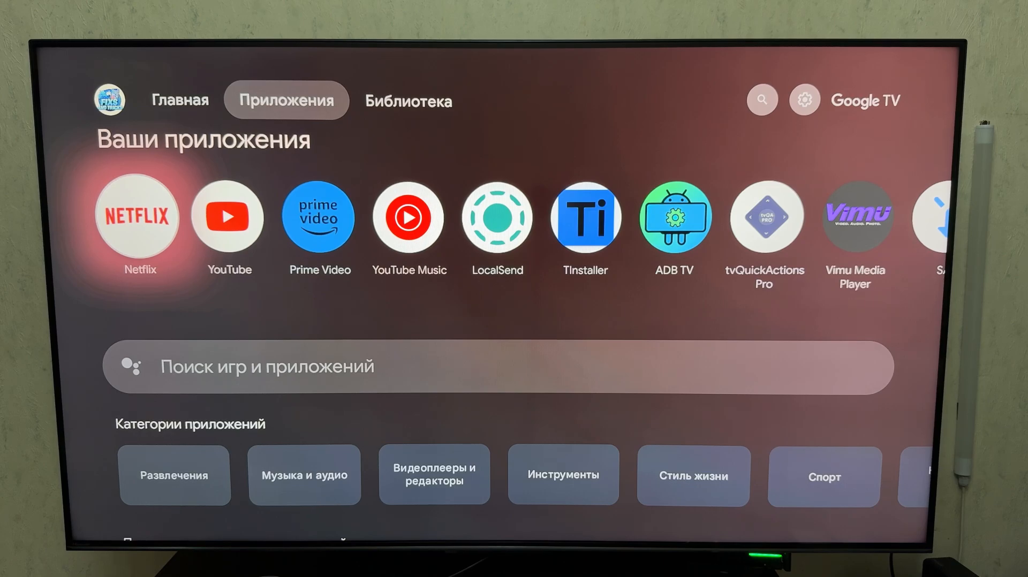
pyautogui.click(497, 367)
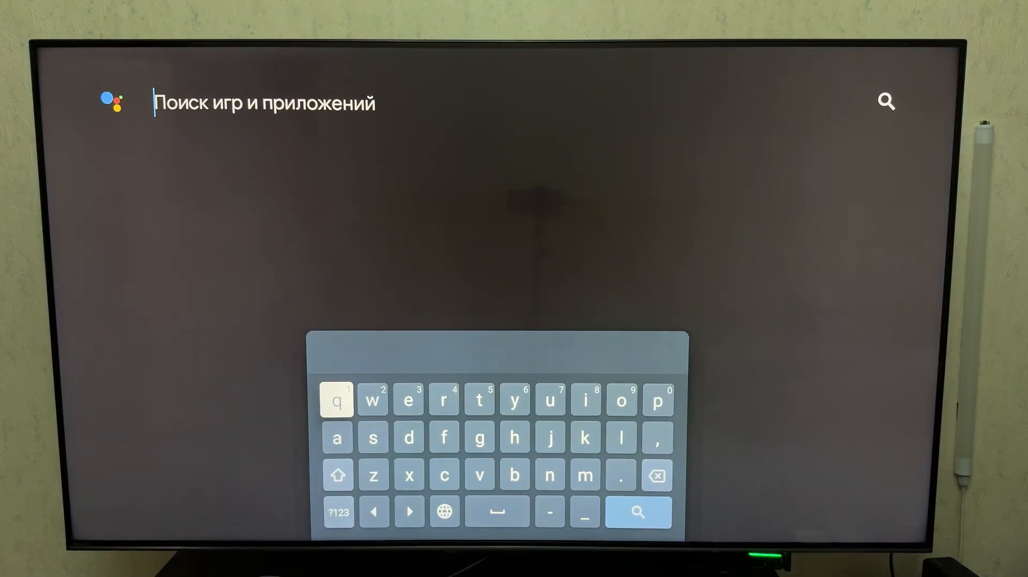
pyautogui.moveTo(621, 401)
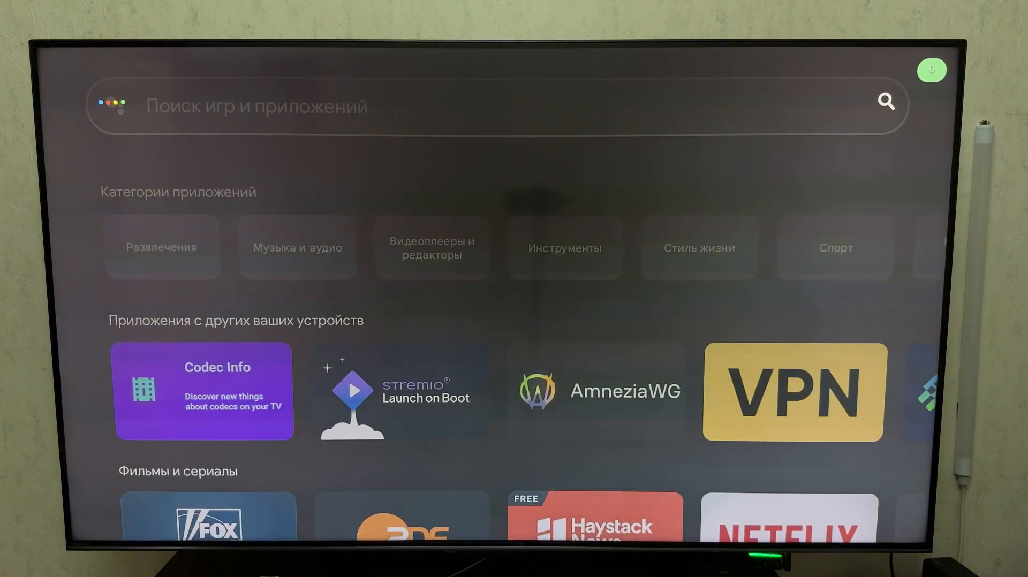
pyautogui.write('Project TV Launcher')
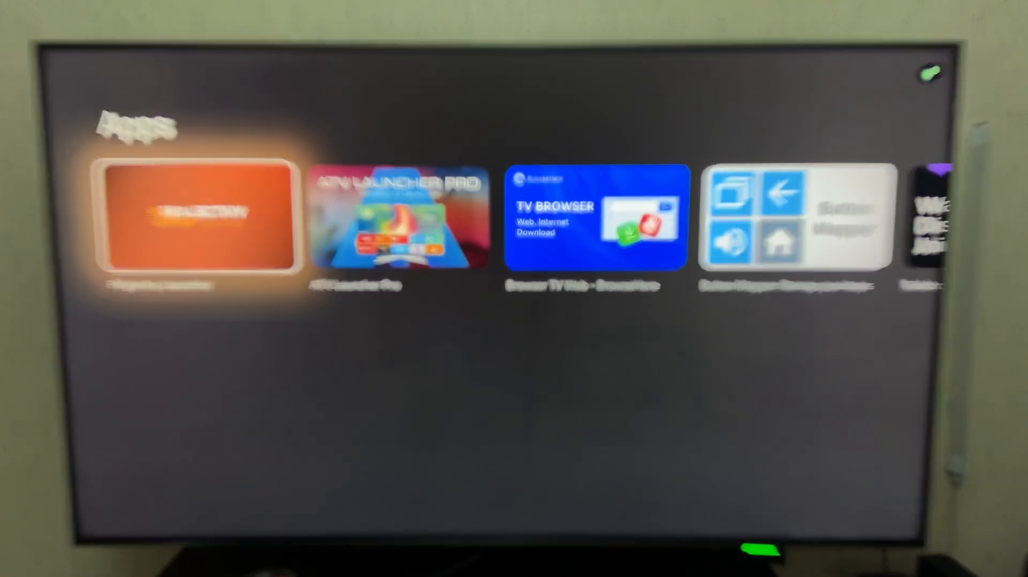
# Open Projectivy Launcher from the search results.
pyautogui.click(195, 219)
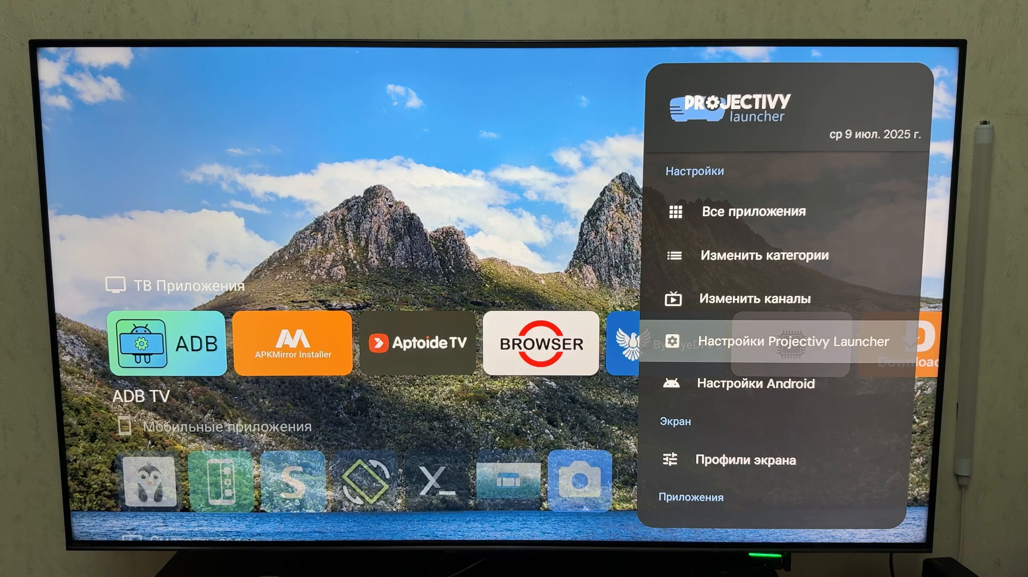
# In Projectivy Launcher settings, turn on Переопределить текущий лаунчер.
pyautogui.click(773, 341)
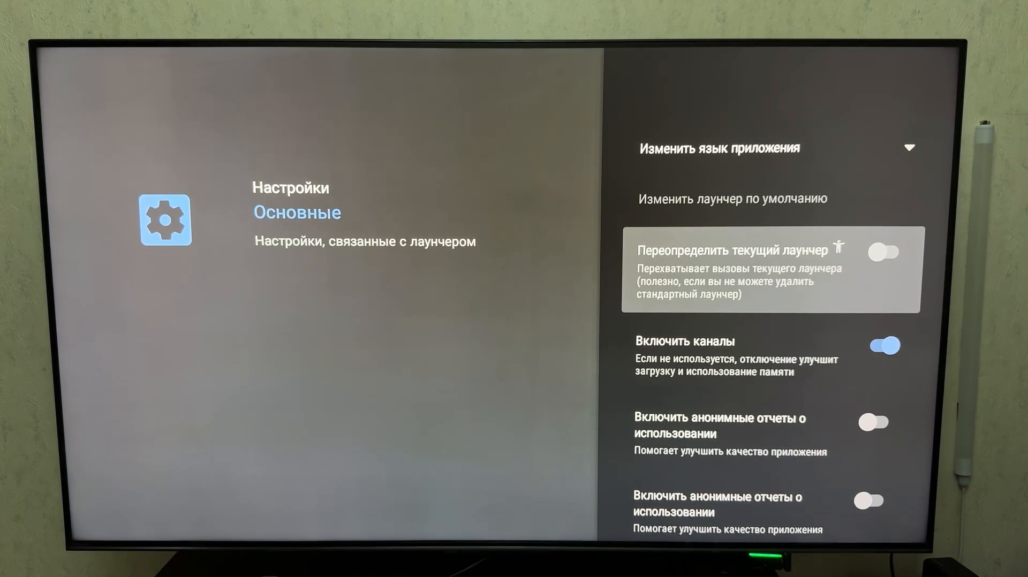
pyautogui.click(882, 251)
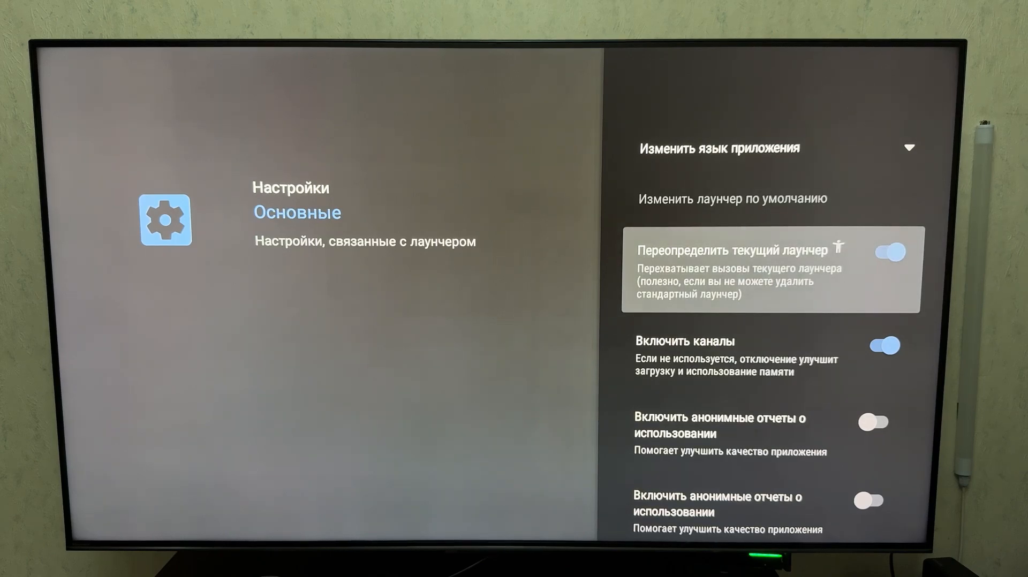